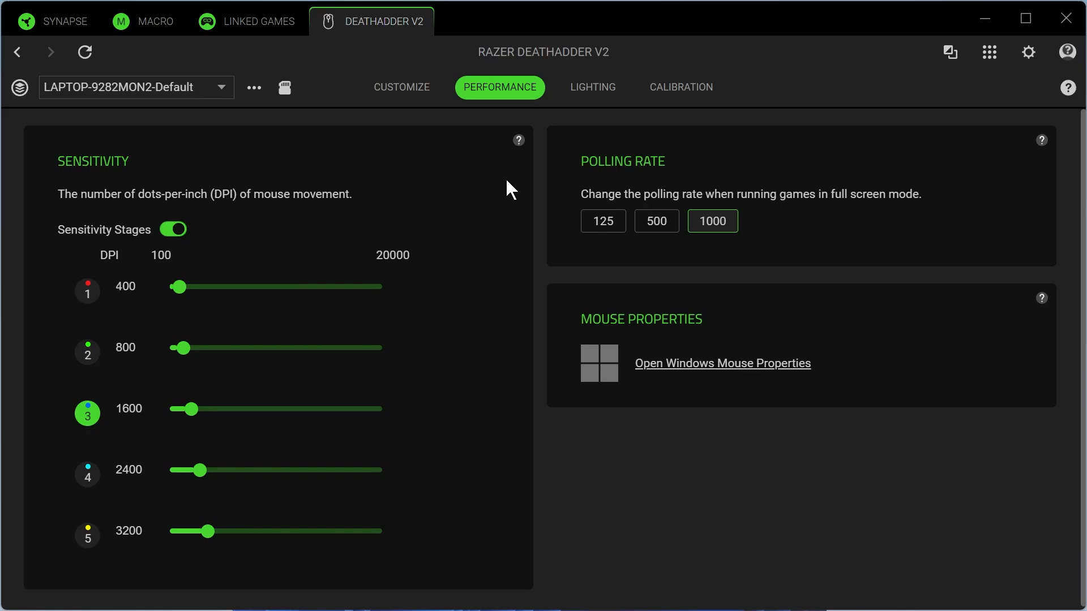
{"action": "mouse_move", "coordinate": [198, 265]}
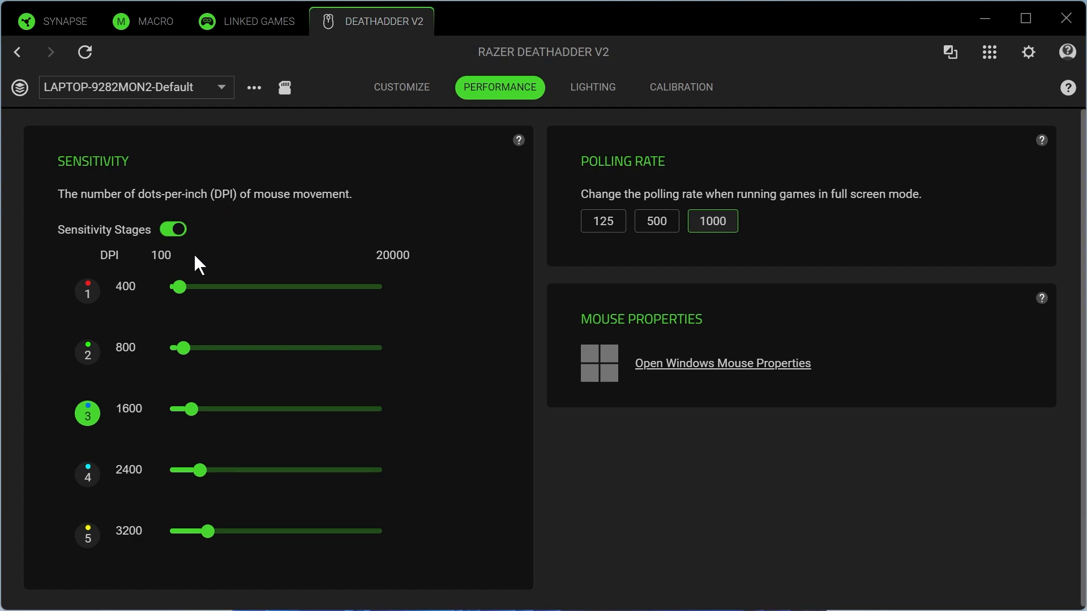
{"action": "mouse_move", "coordinate": [283, 87]}
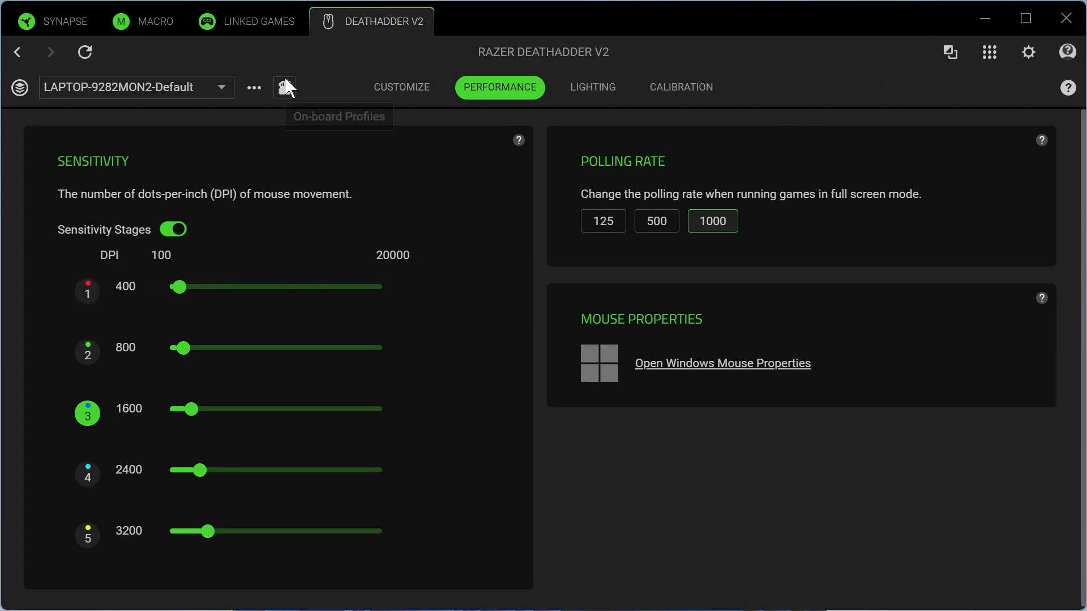
{"action": "mouse_move", "coordinate": [501, 61]}
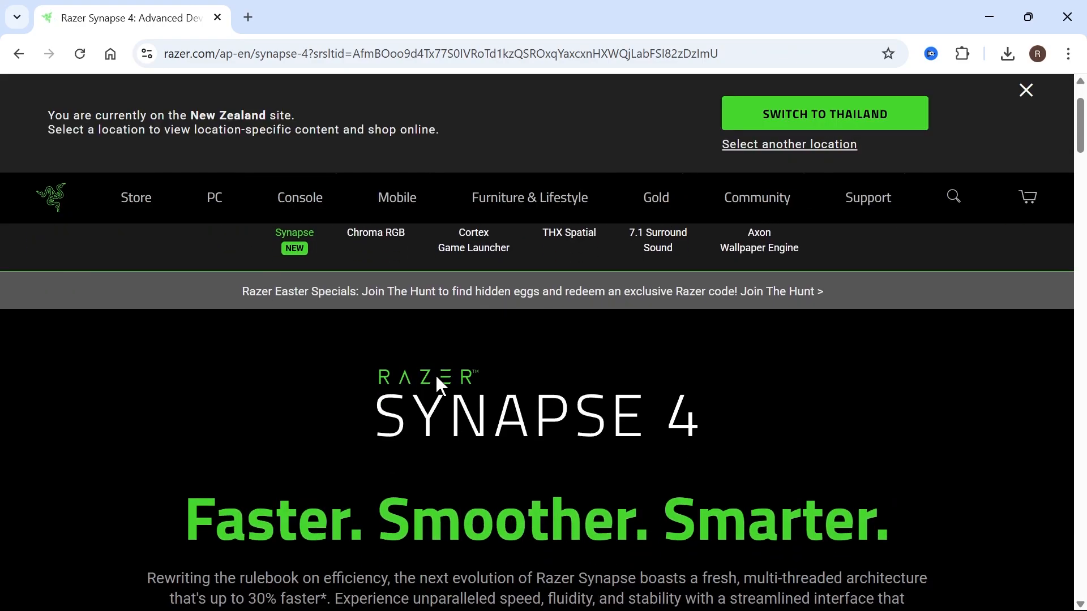
Download the Synapse 4 installer from the Razer product page's download offer
{"action": "scroll", "scroll_direction": "down", "scroll_amount": 3}
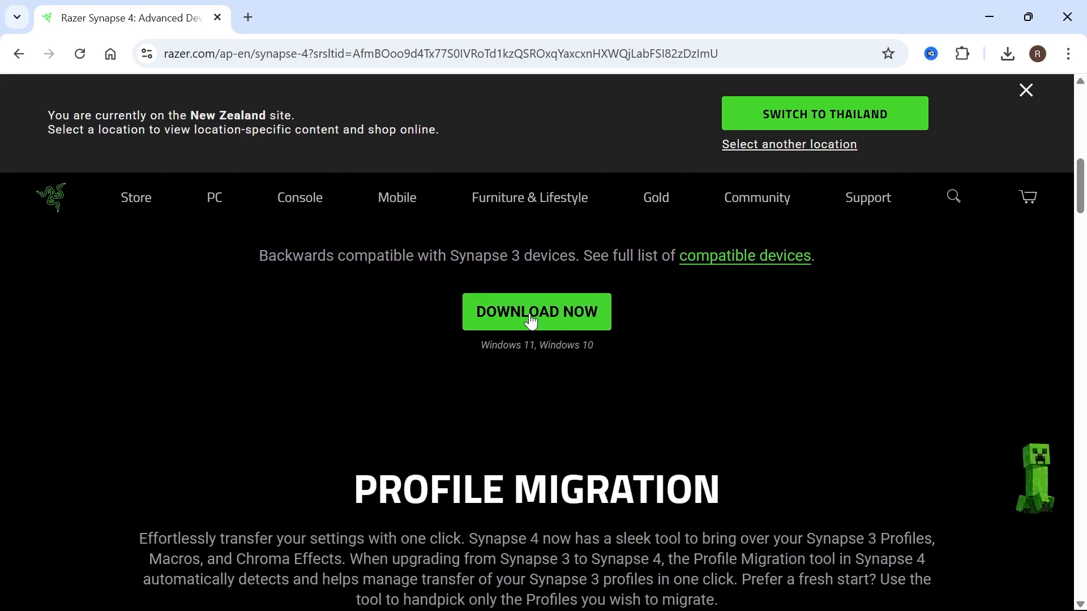
{"action": "left_click", "coordinate": [535, 312]}
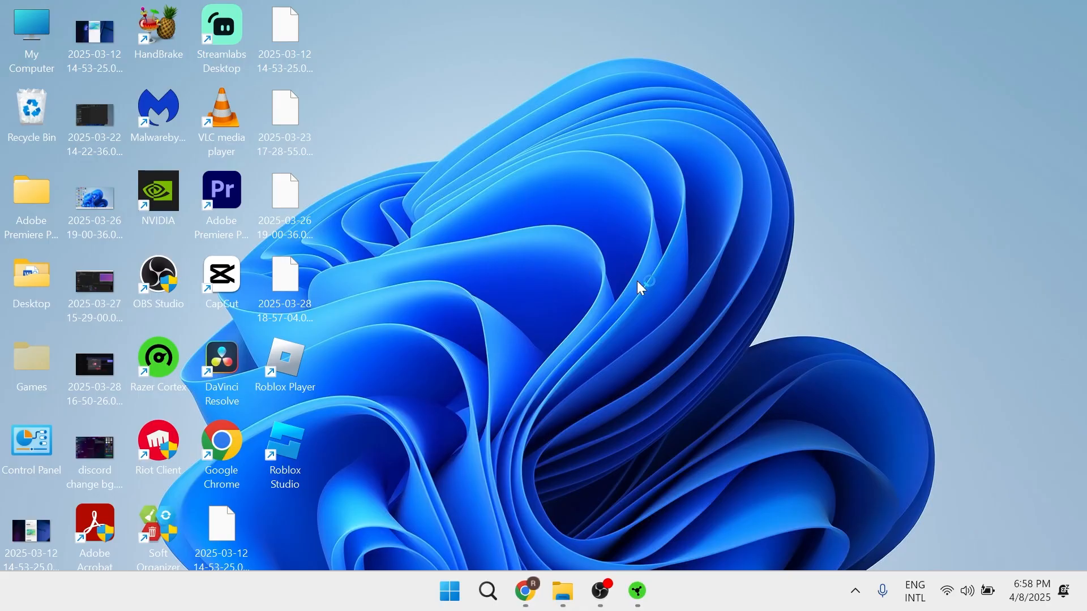
{"action": "mouse_move", "coordinate": [589, 296]}
{"action": "type", "text": "razer"}
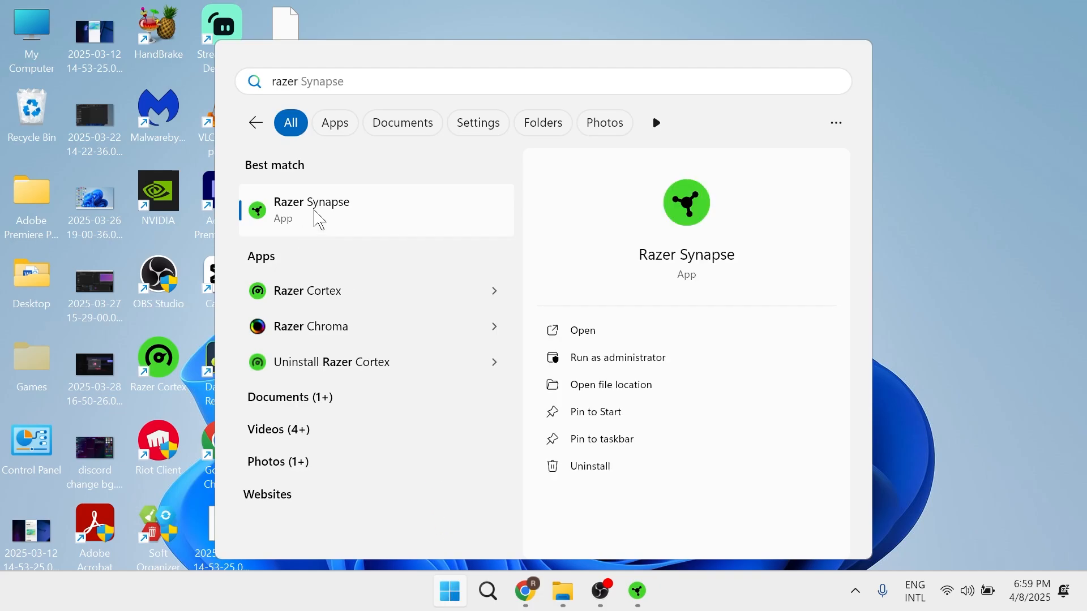
Launch Razer Synapse from the Start menu search result
{"action": "left_click", "coordinate": [312, 208]}
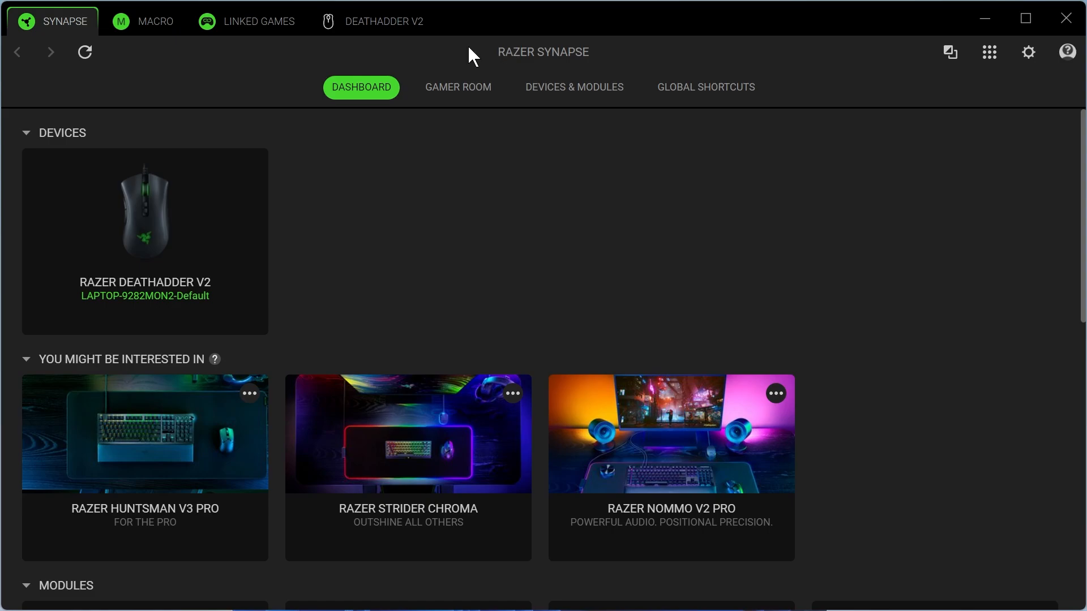
{"action": "mouse_move", "coordinate": [765, 348]}
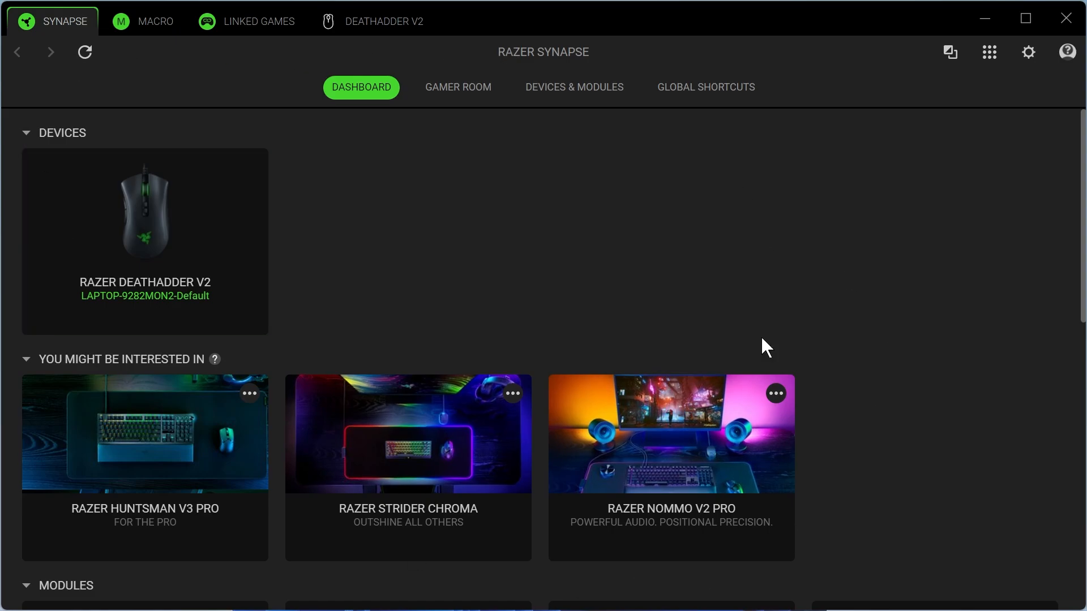
{"action": "mouse_move", "coordinate": [288, 197]}
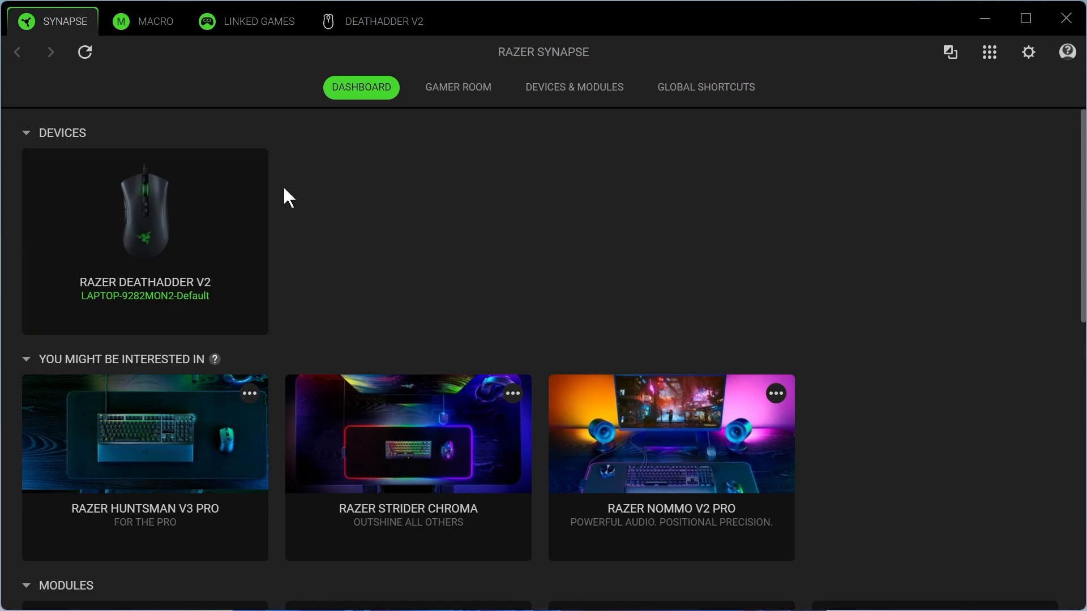
{"action": "mouse_move", "coordinate": [225, 185]}
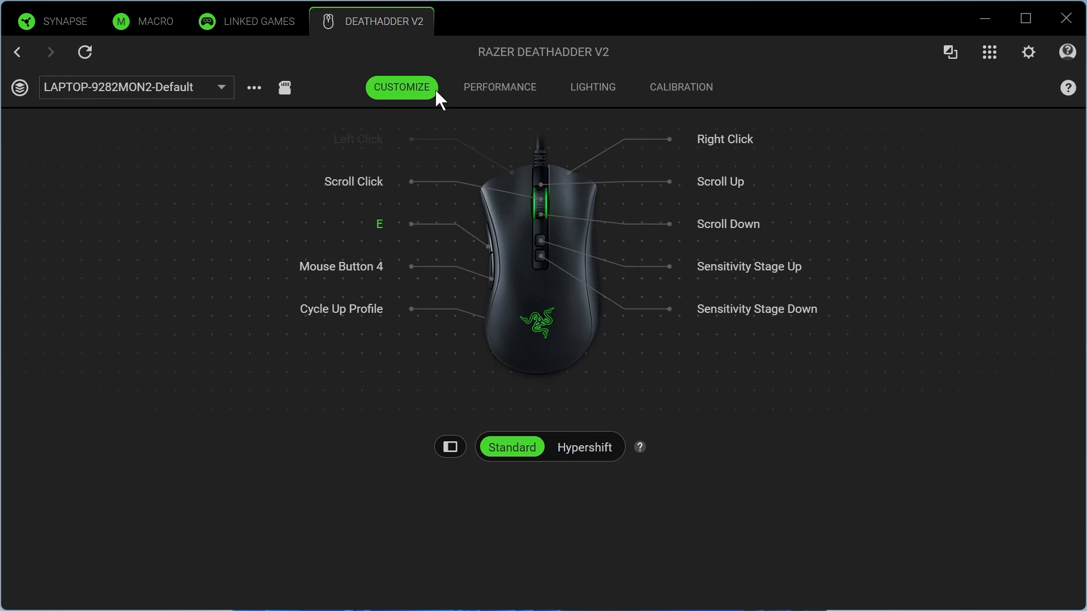
Show the DeathAdder V2 Performance settings with Sensitivity Stages listing five DPI stages
{"action": "left_click", "coordinate": [499, 87]}
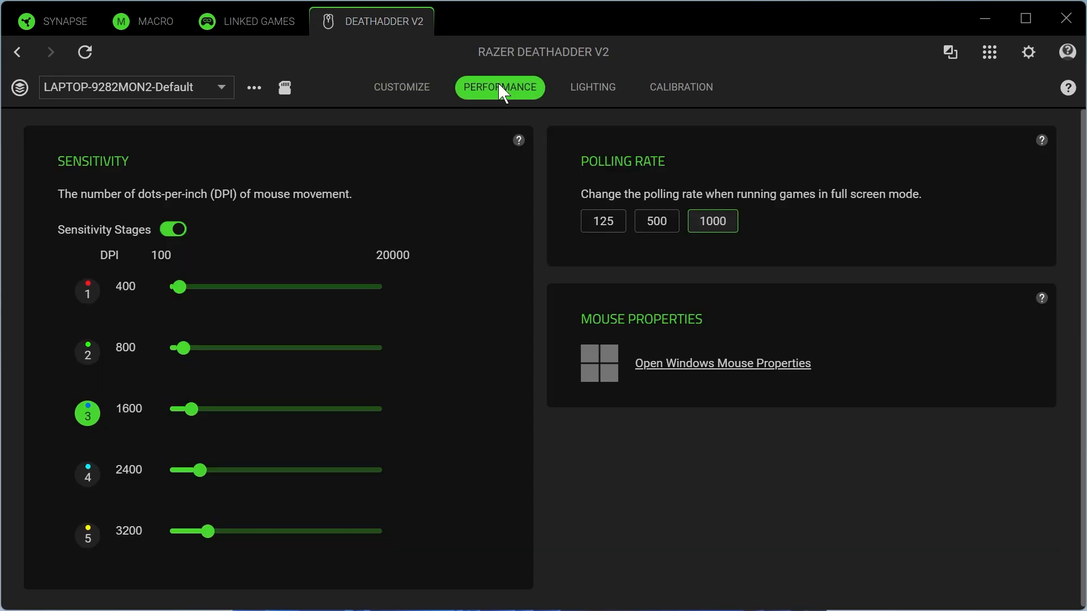
{"action": "mouse_move", "coordinate": [94, 201]}
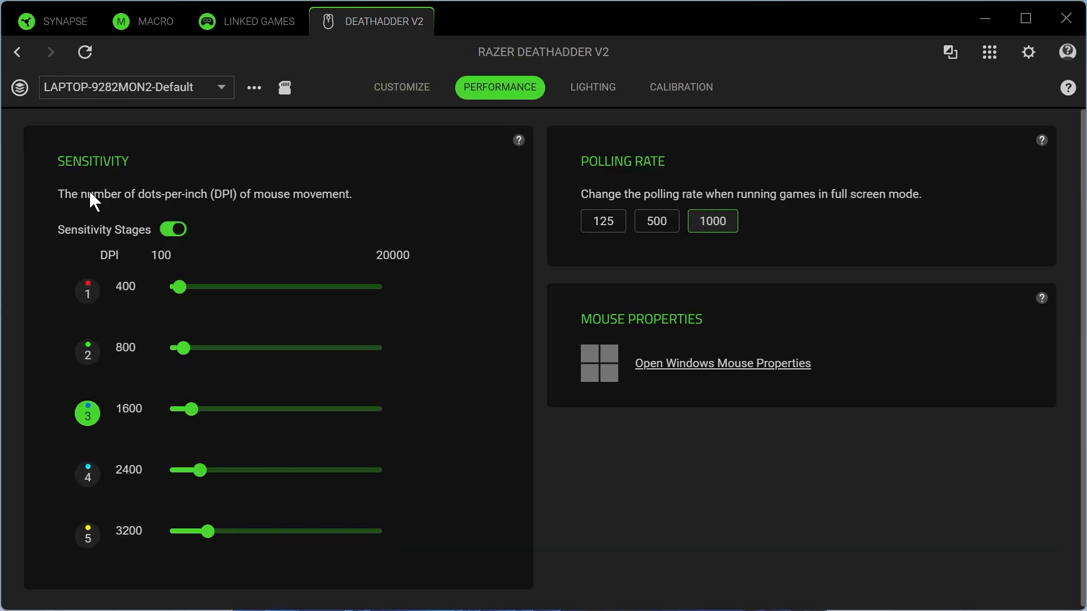
{"action": "mouse_move", "coordinate": [233, 207]}
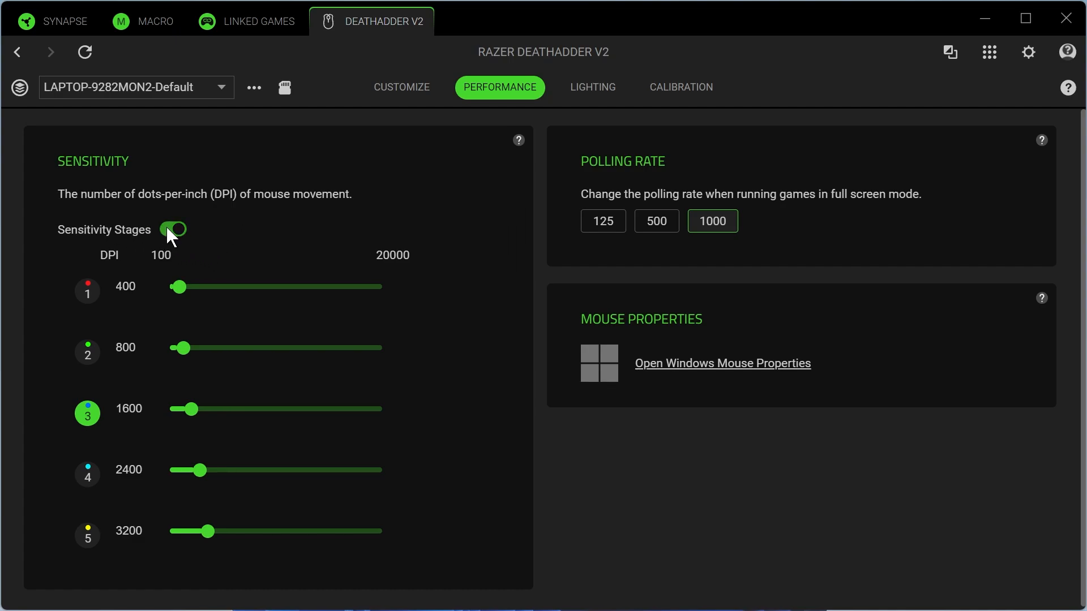
{"action": "left_click", "coordinate": [172, 229]}
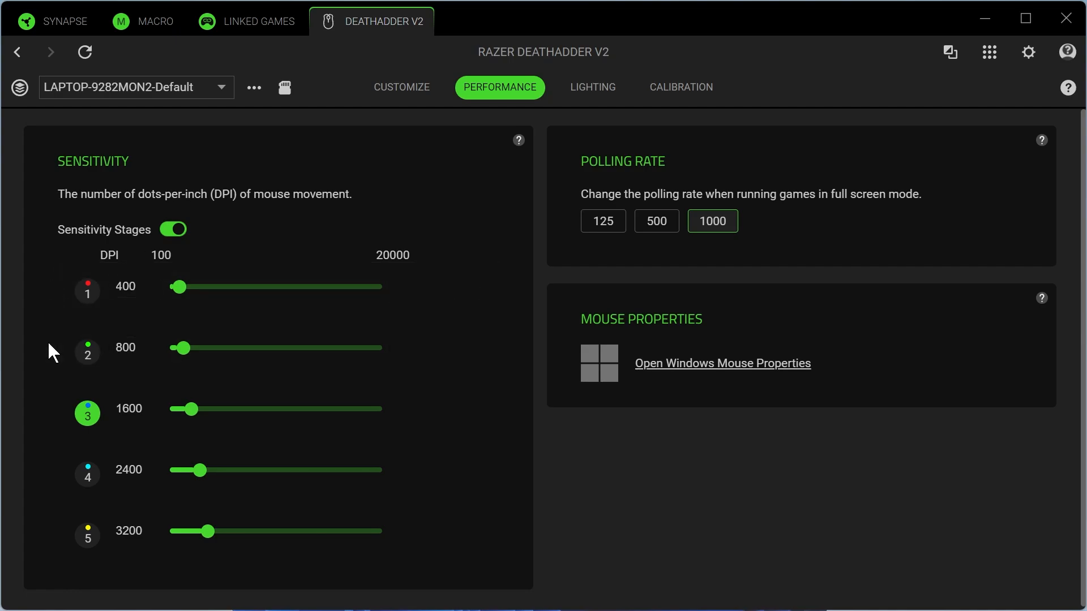
Cycle the active DPI stage between stage 5 and stage 2, ending on stage 5 at 3200 DPI
{"action": "left_click", "coordinate": [87, 534]}
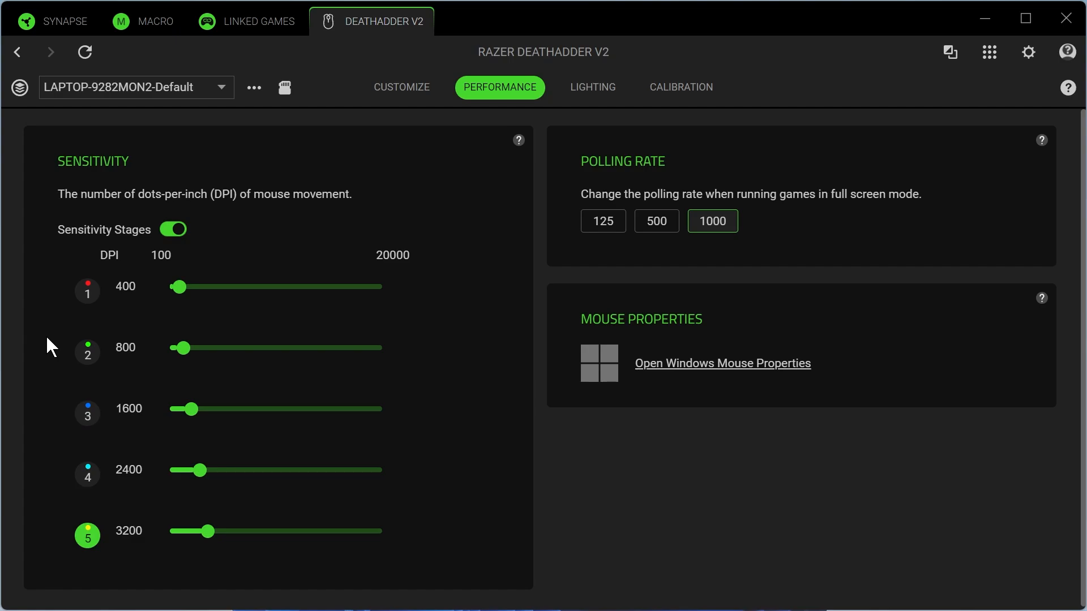
{"action": "left_click", "coordinate": [88, 351]}
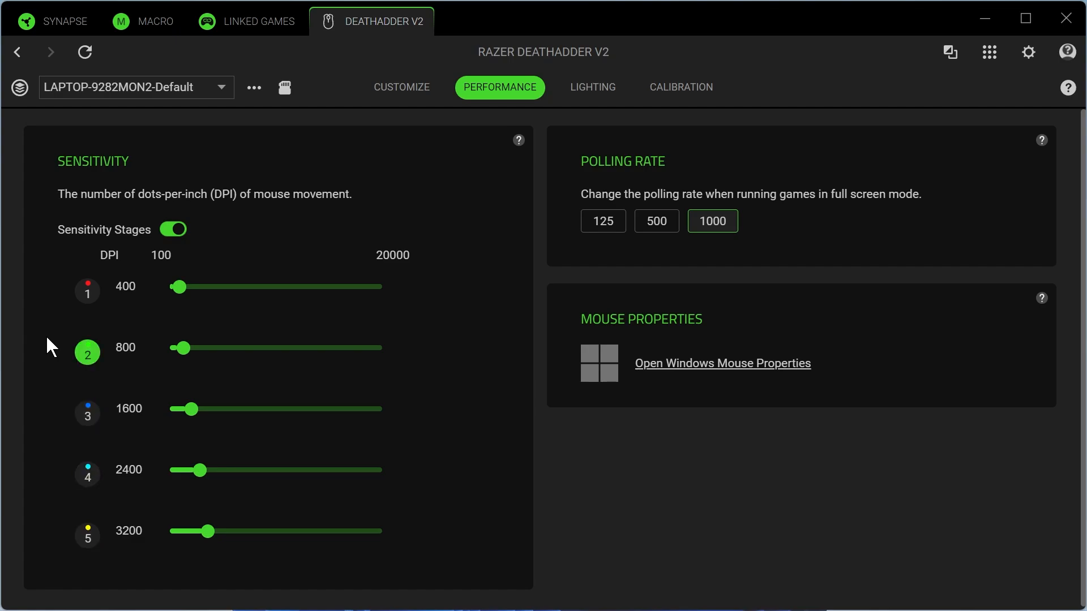
{"action": "left_click", "coordinate": [87, 536]}
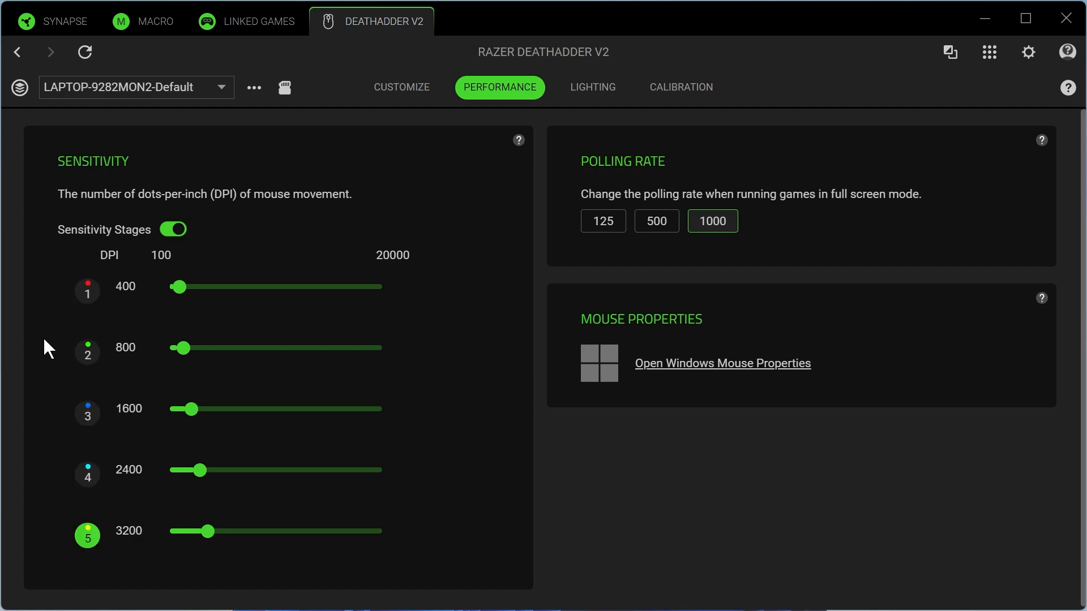
{"action": "left_click", "coordinate": [125, 347]}
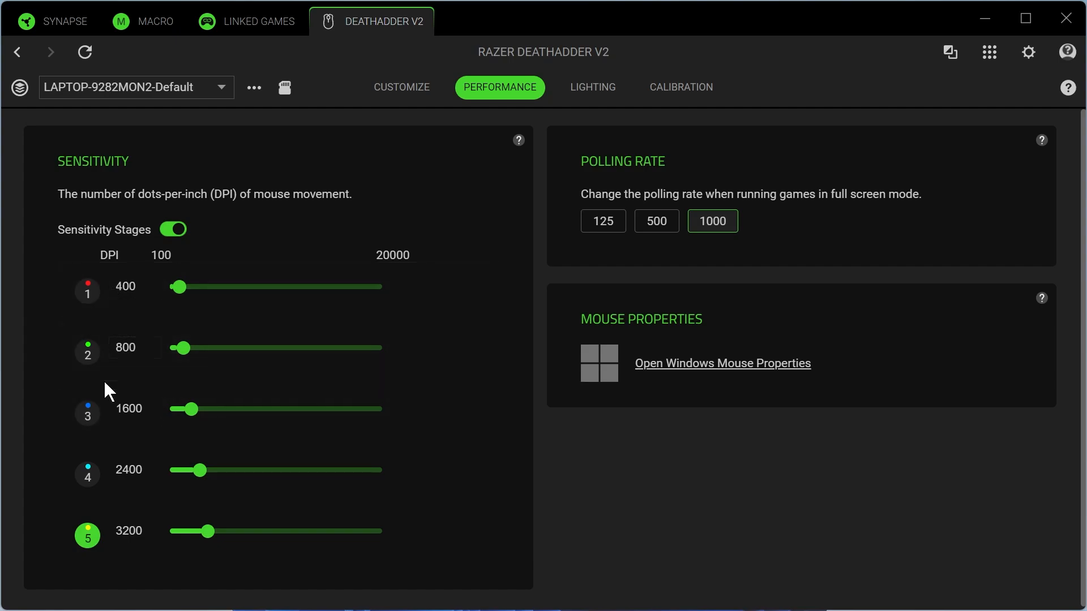
{"action": "mouse_move", "coordinate": [378, 252]}
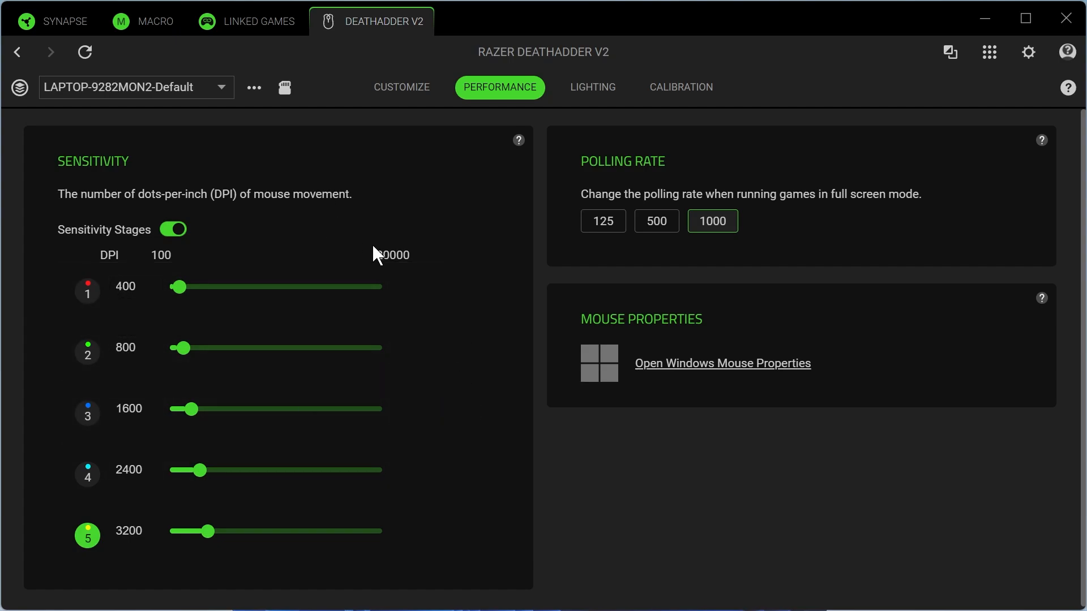